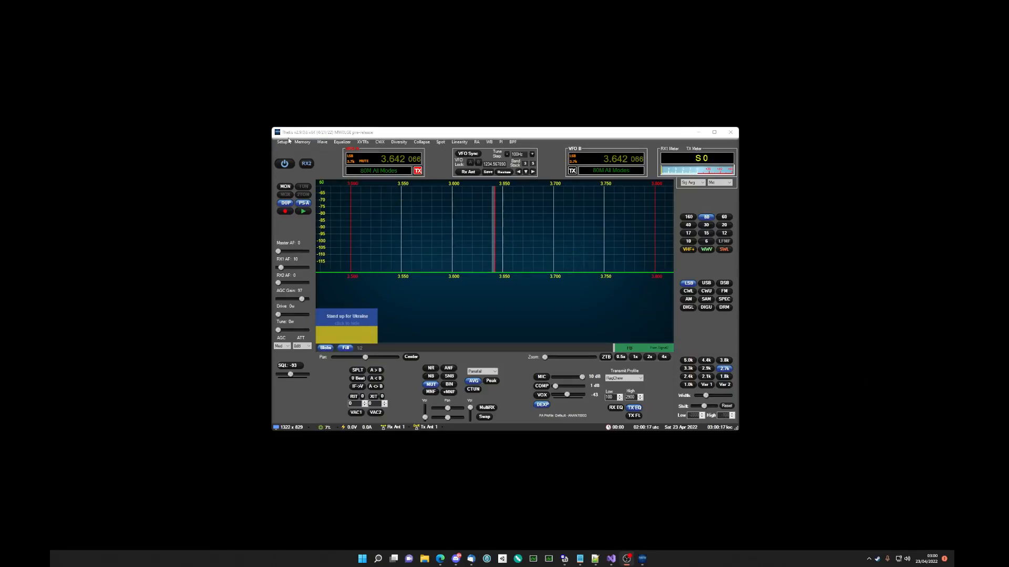
Open the Setup window from the Thetis console menu bar
left_click(282, 142)
type("t")
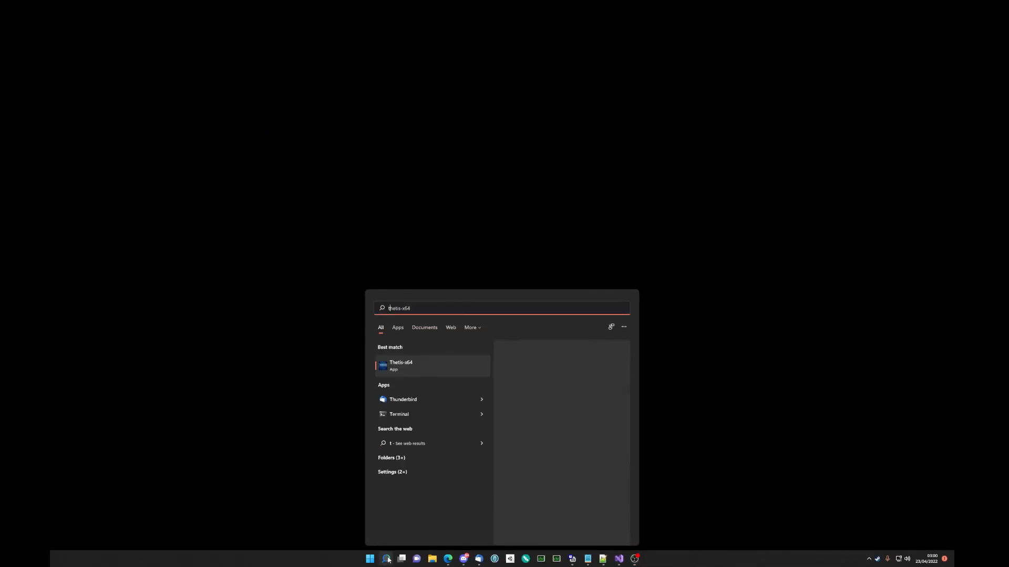
Launch the Thetis-x64 app from the Start search best match
left_click(400, 365)
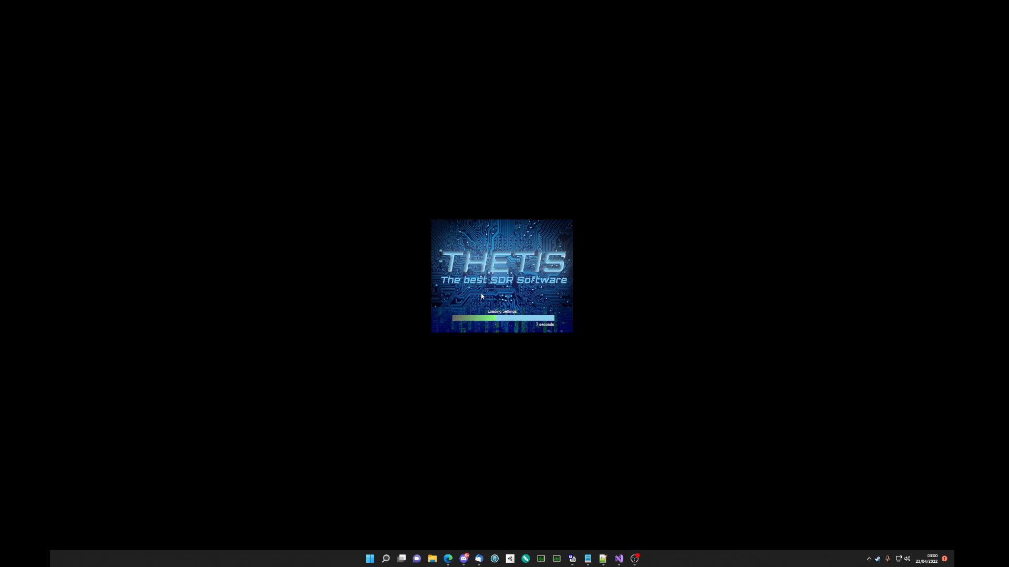
mouse_move(611, 465)
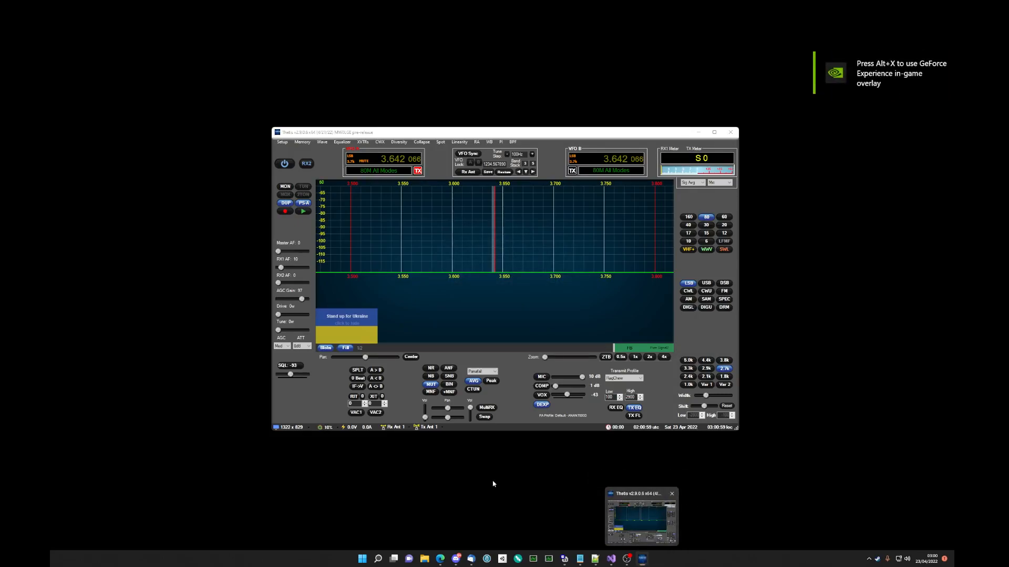
Open Setup and reach its off-screen window through the taskbar preview
left_click(281, 142)
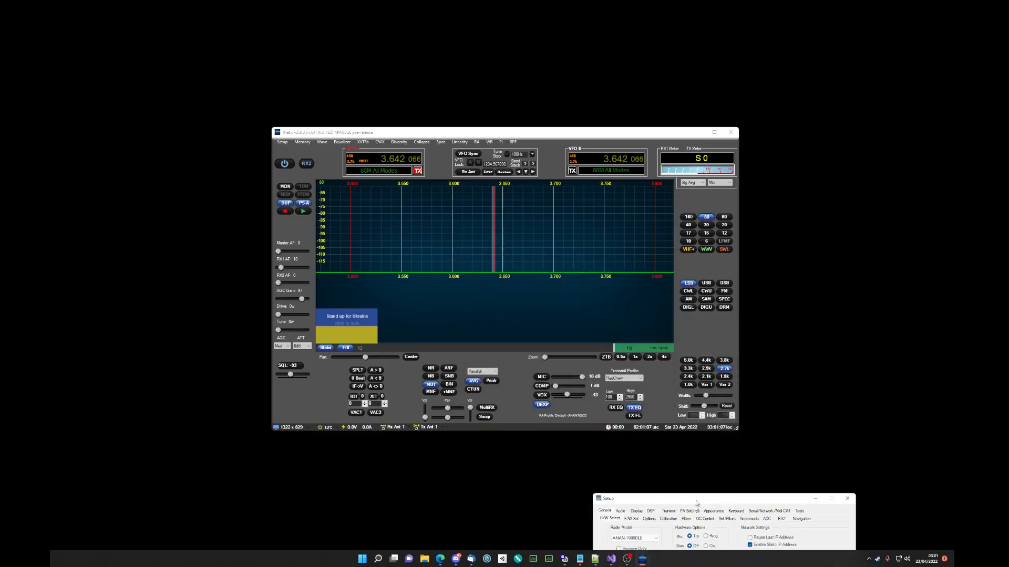
left_click(846, 498)
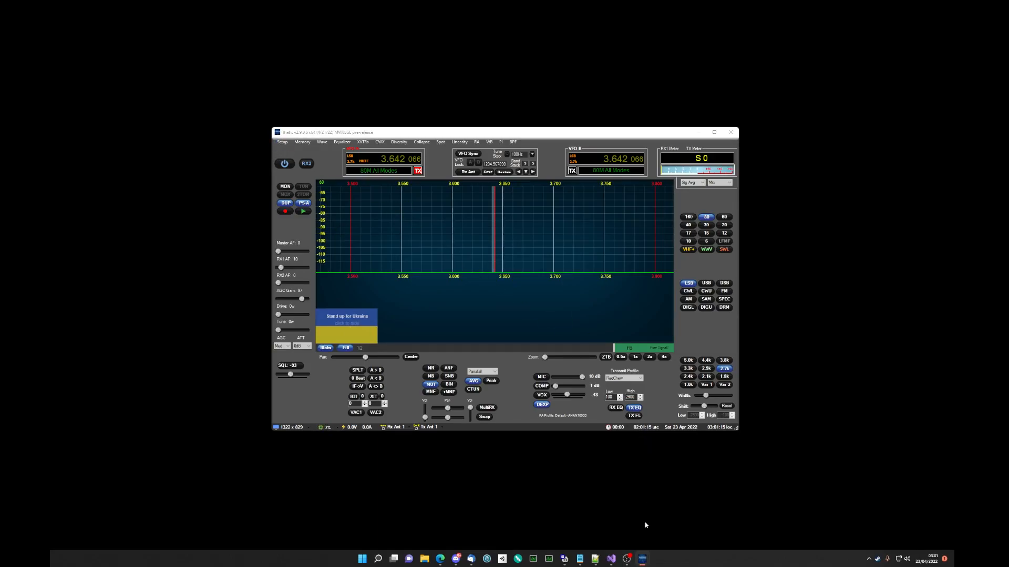
mouse_move(643, 558)
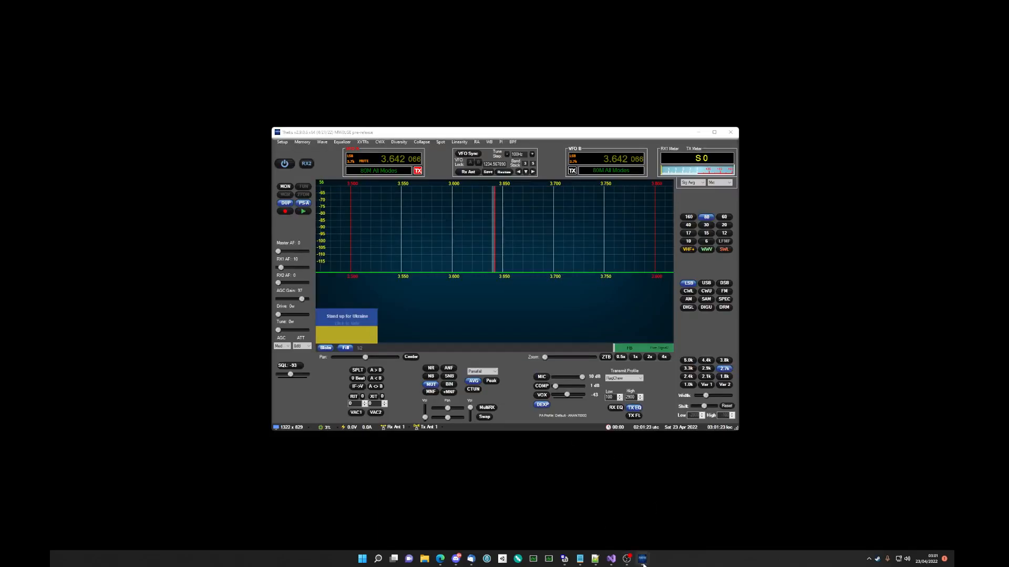
mouse_move(640, 554)
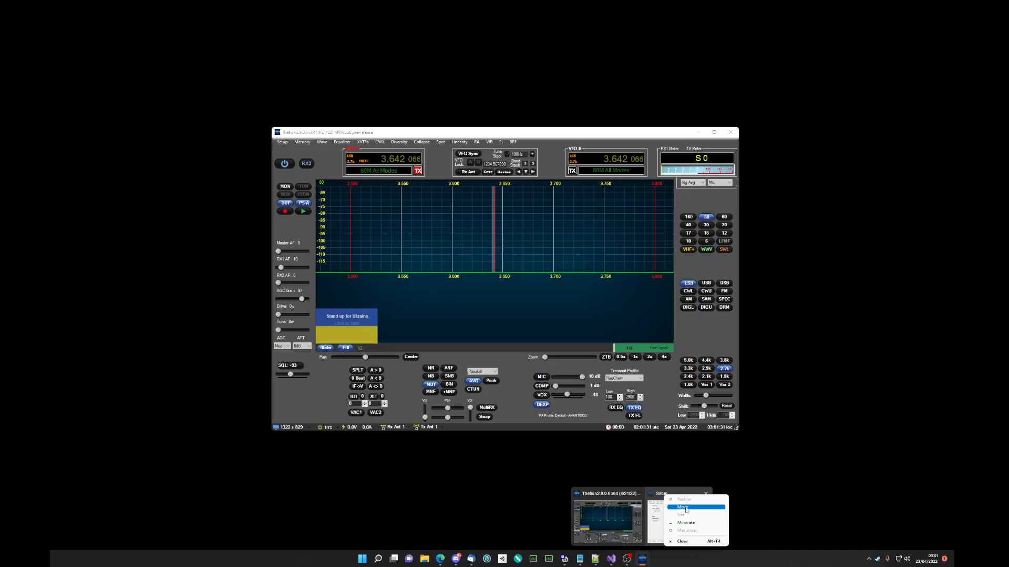
left_click(683, 507)
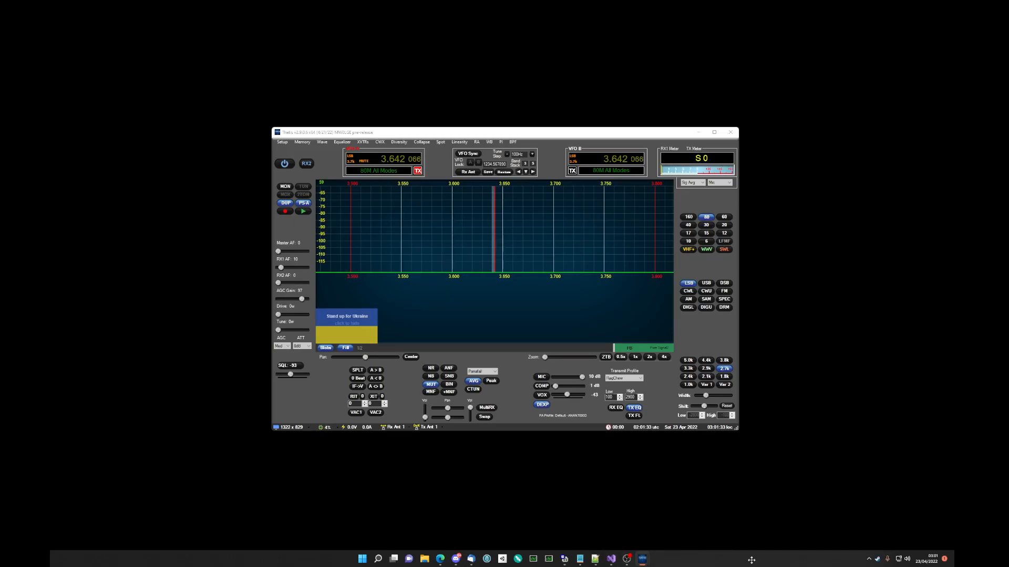
mouse_move(744, 555)
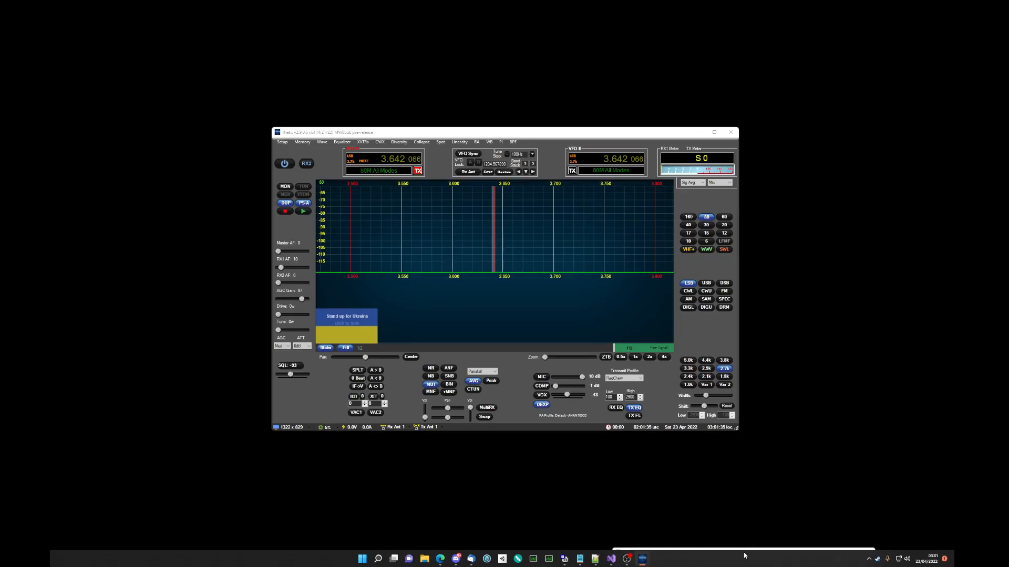
left_click(282, 142)
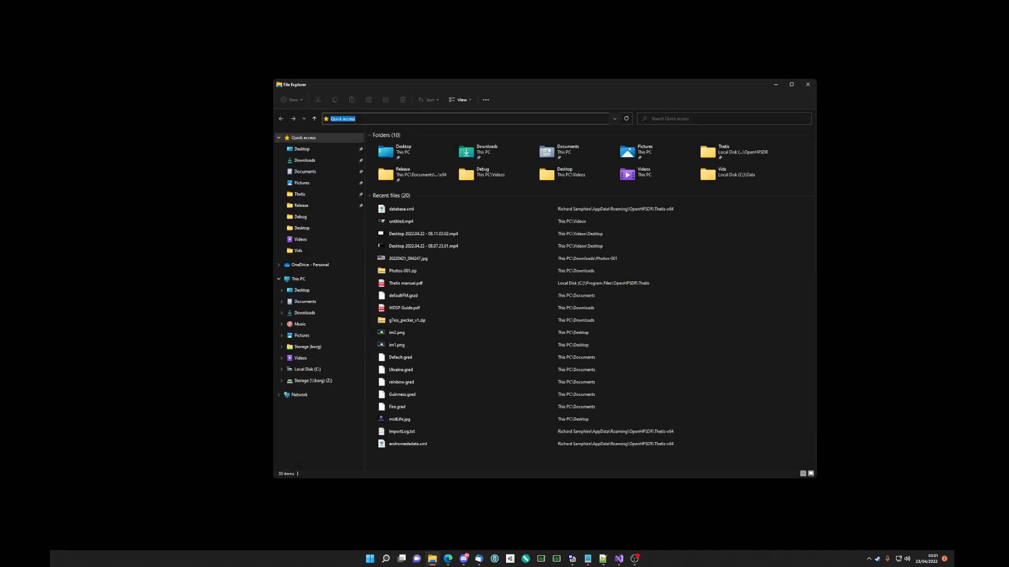
Navigate to %appdata%\OpenHPSDR\Thetis-x64 in File Explorer
type("%appdata%")
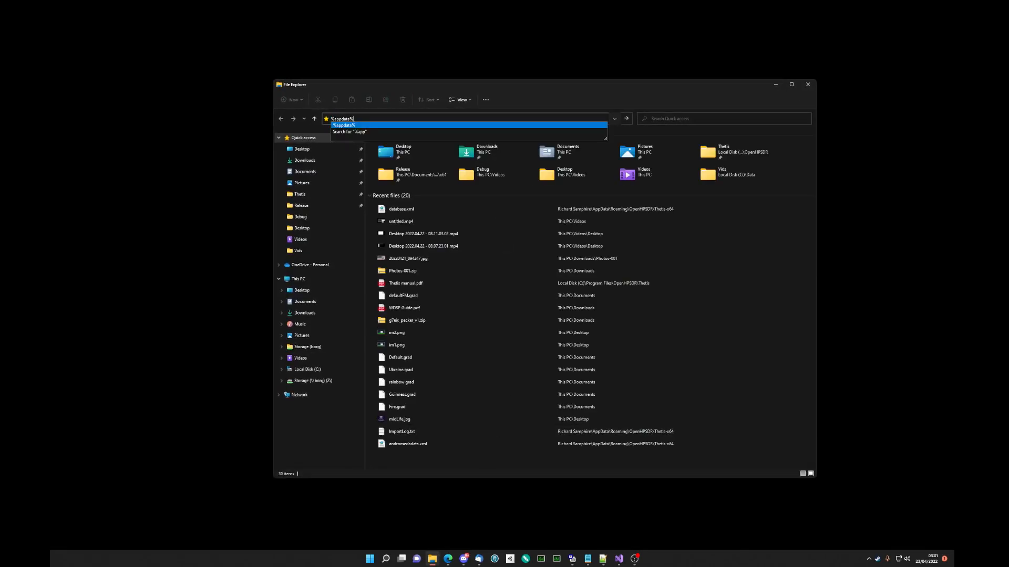
key("Enter")
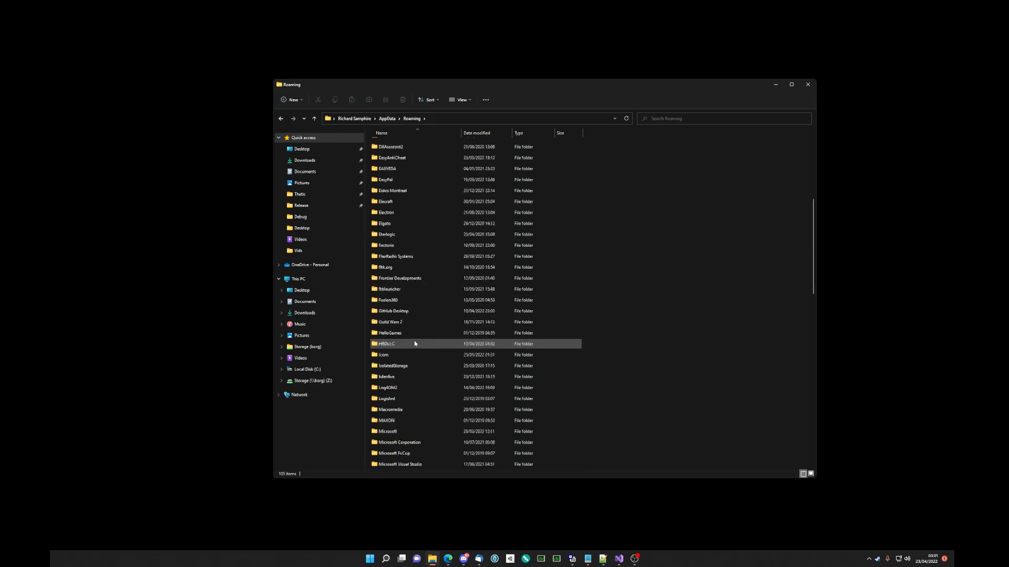
scroll("down", 3)
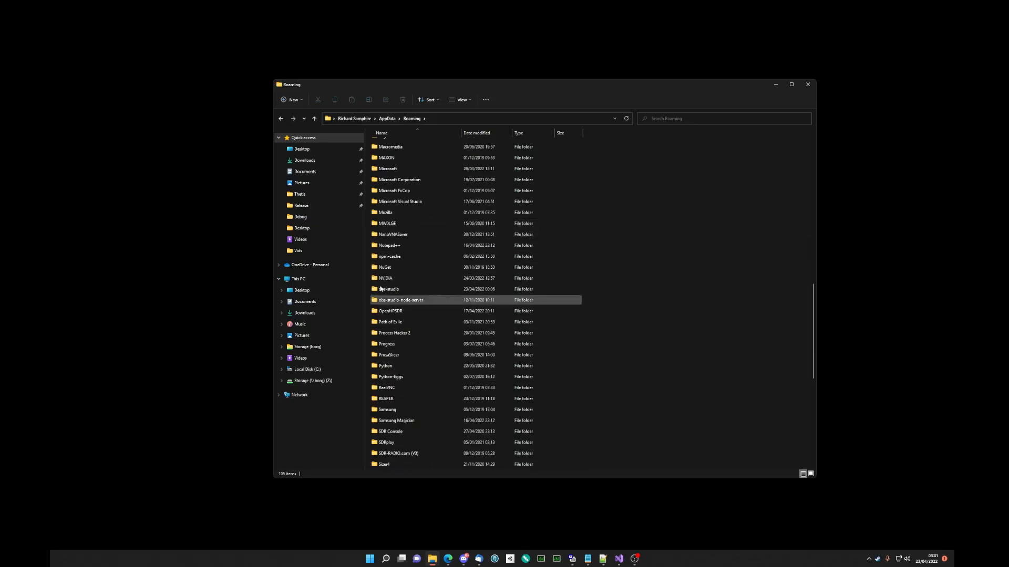
left_click(391, 310)
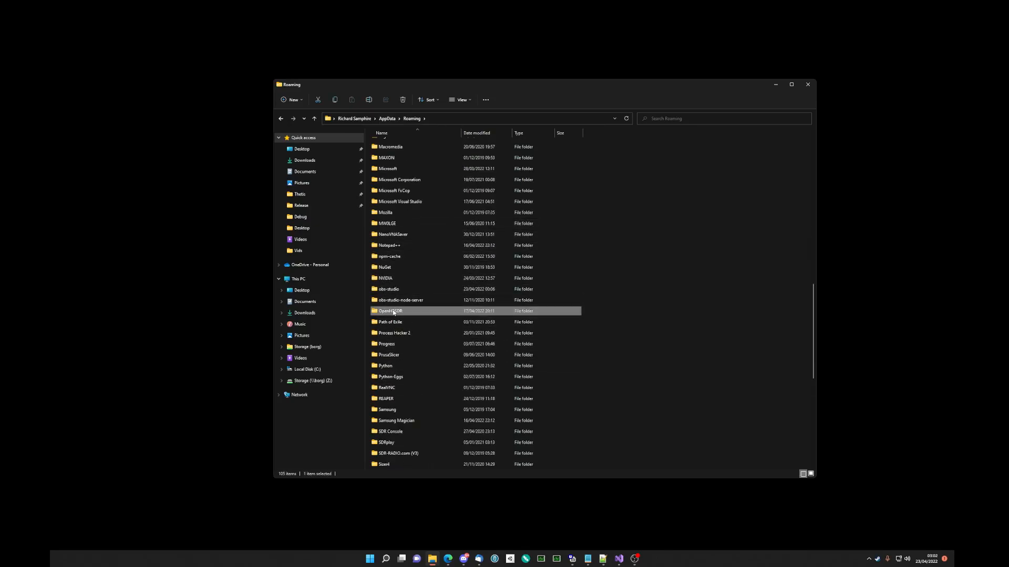
double_click(389, 311)
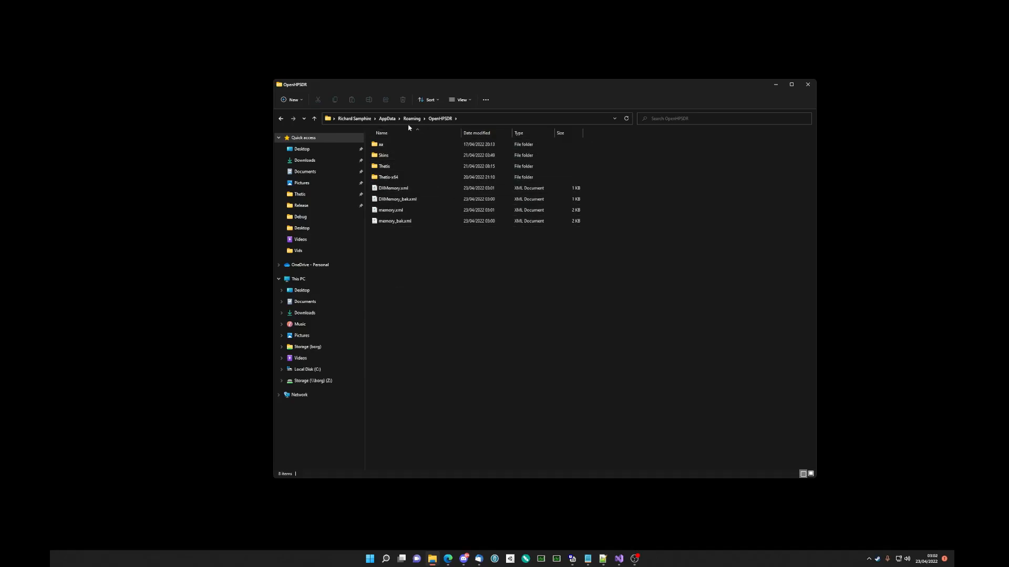
double_click(387, 176)
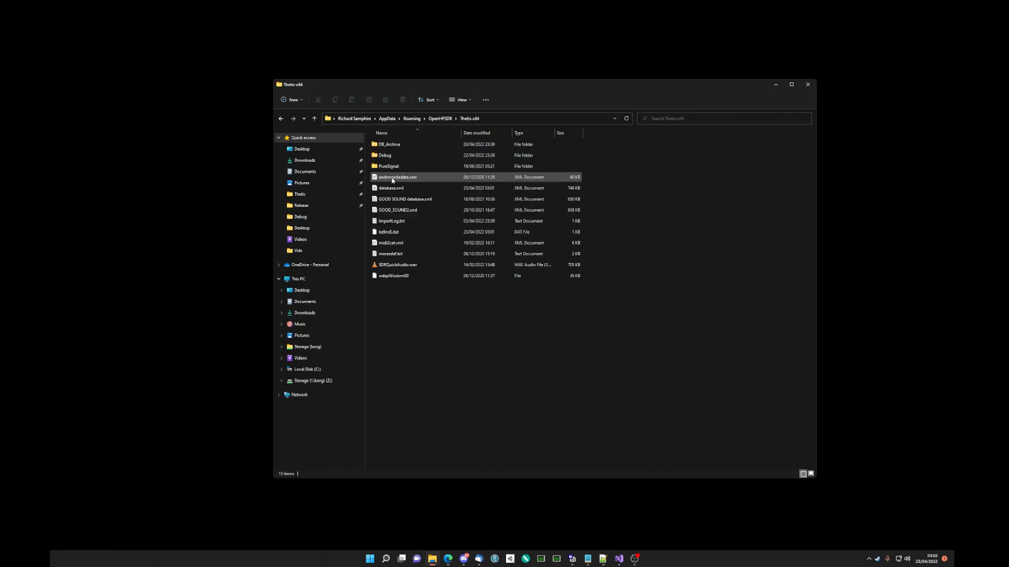
Open database.xml with Notepad via Open with
right_click(390, 188)
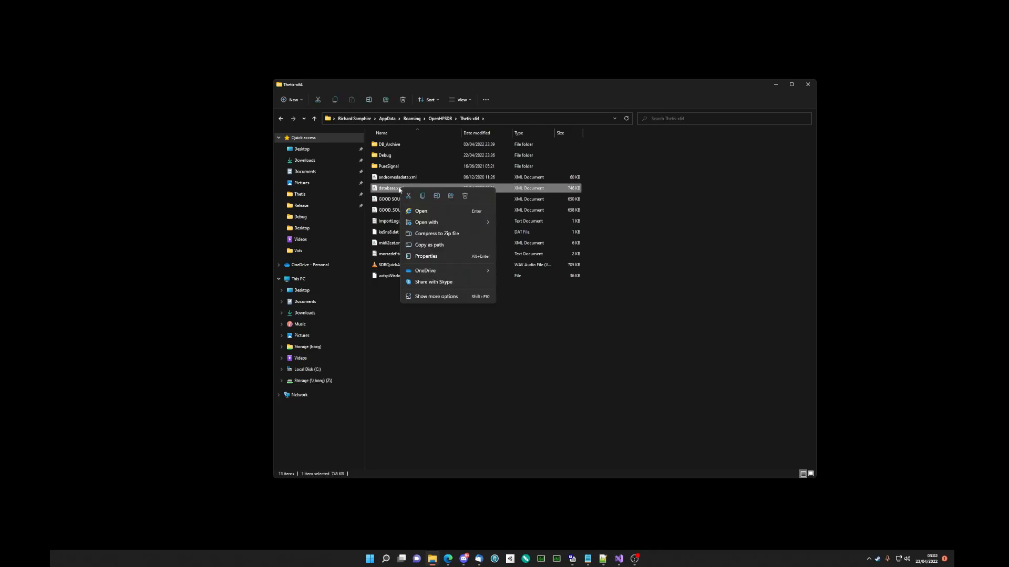
left_click(425, 223)
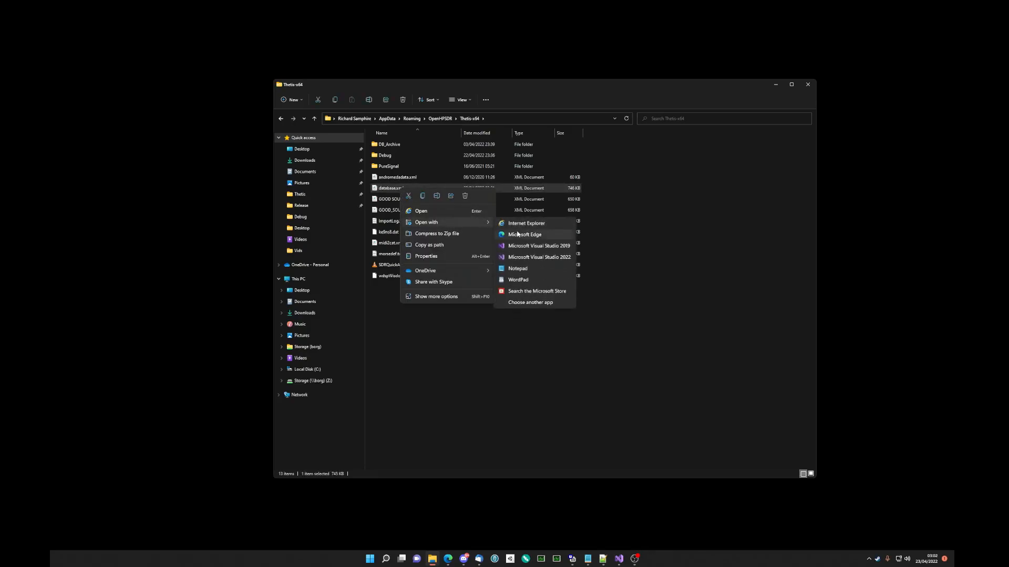
left_click(517, 269)
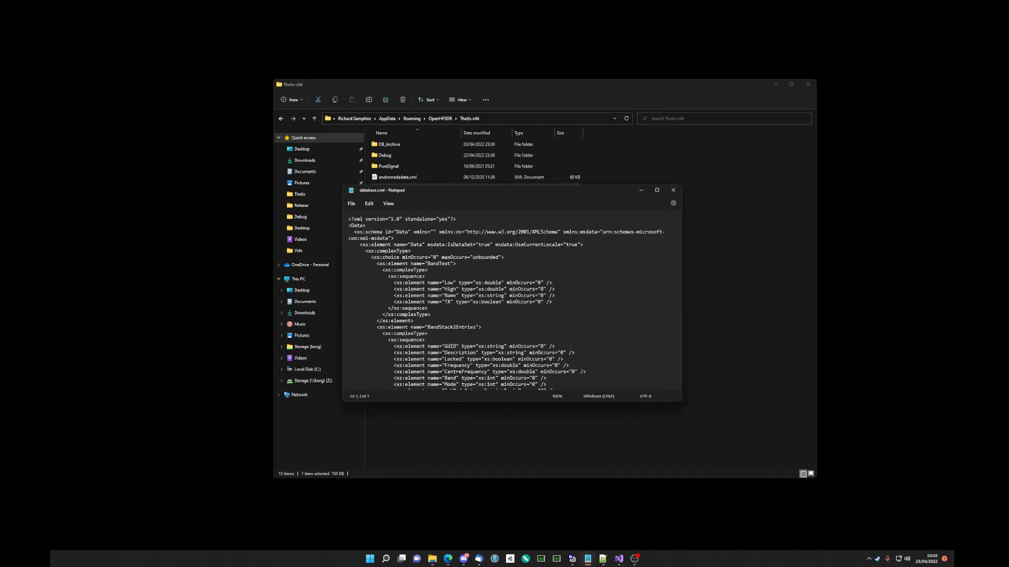
Find setup_top and set the setup_top and setup_left values to 0
type("setup")
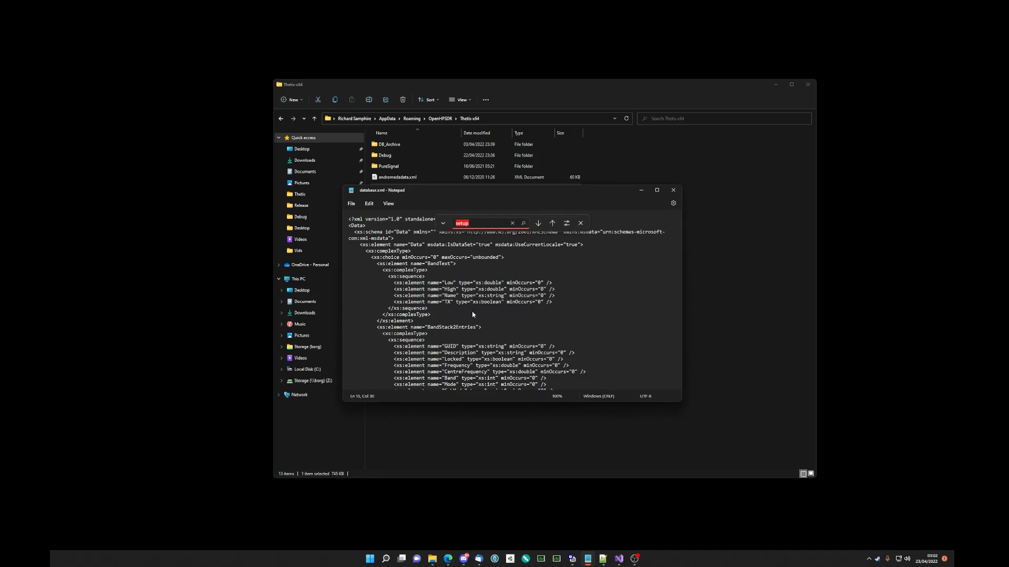
type("_")
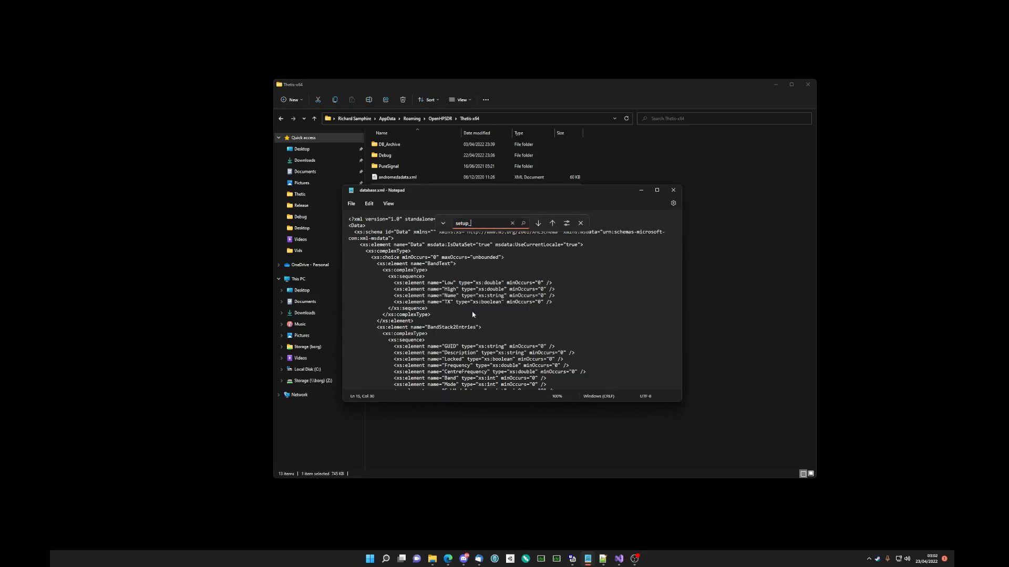
mouse_move(538, 223)
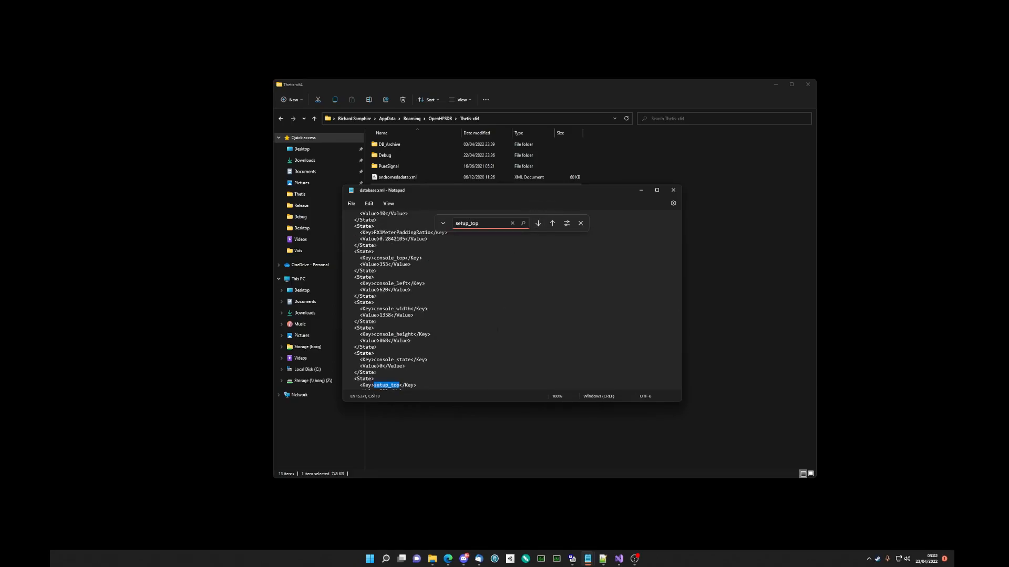
left_click(537, 222)
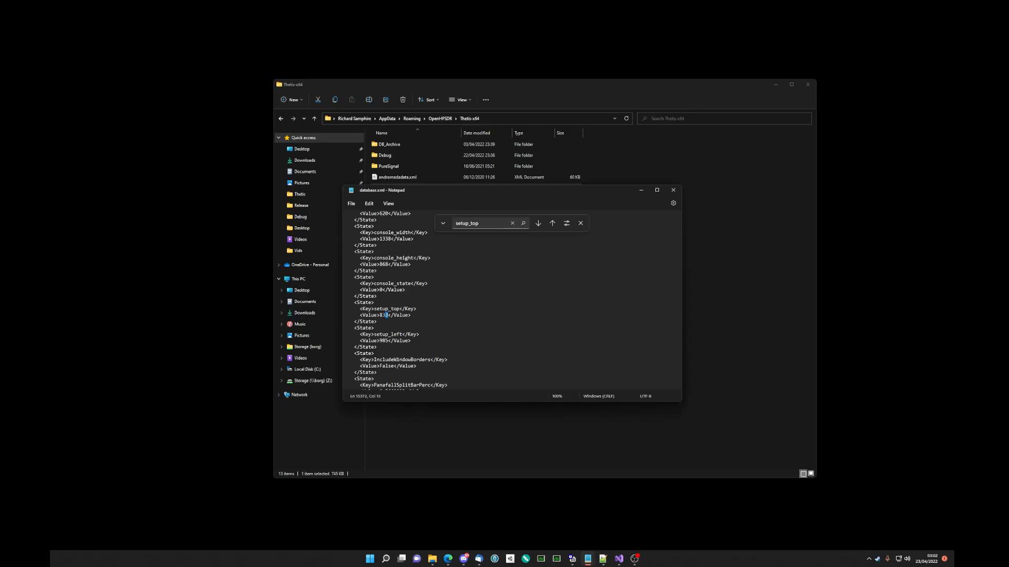
type("0")
left_click(386, 340)
type("0")
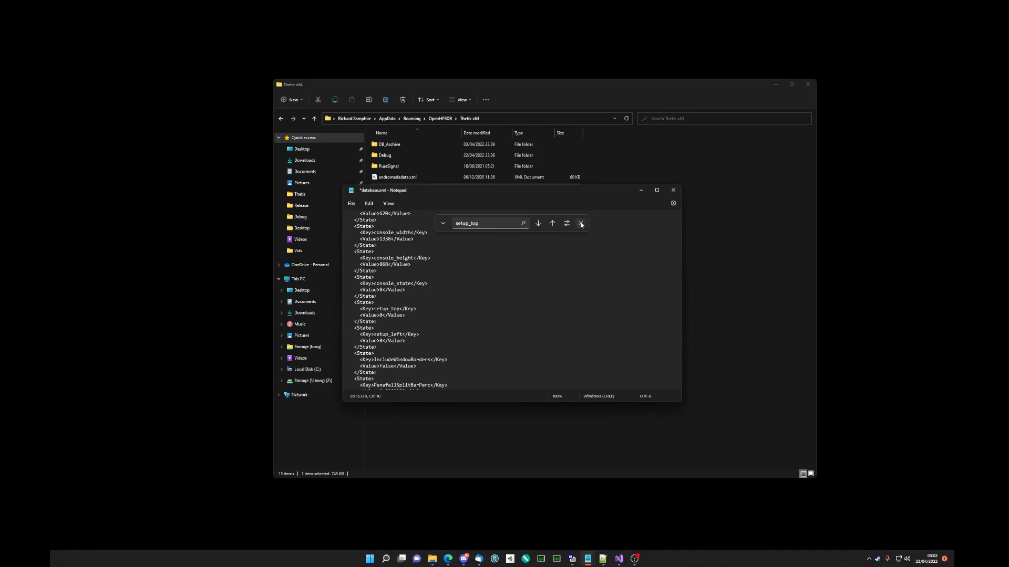
left_click(579, 222)
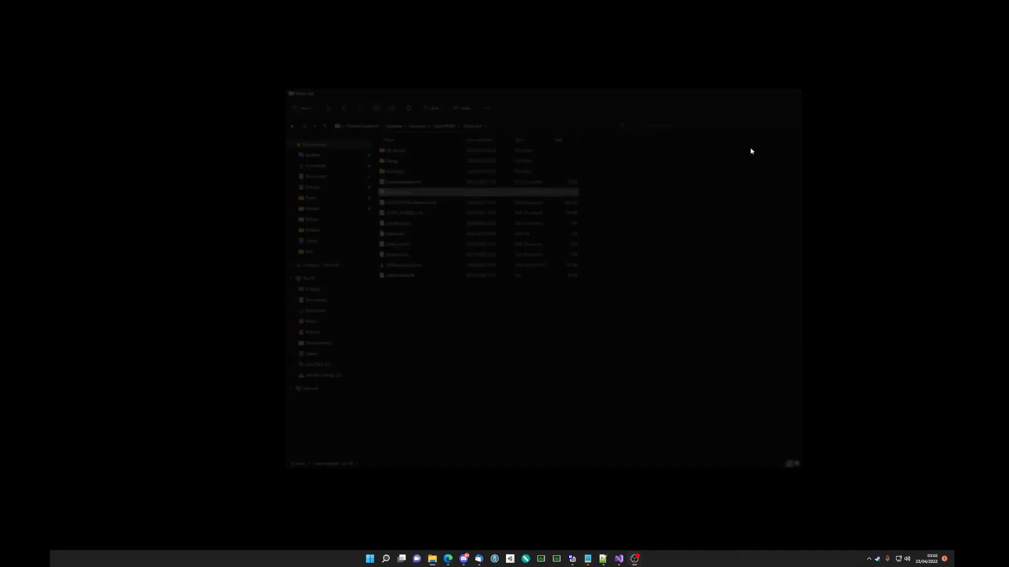
Relaunch Thetis and open the Setup window, now at the top-left of the screen
type("the")
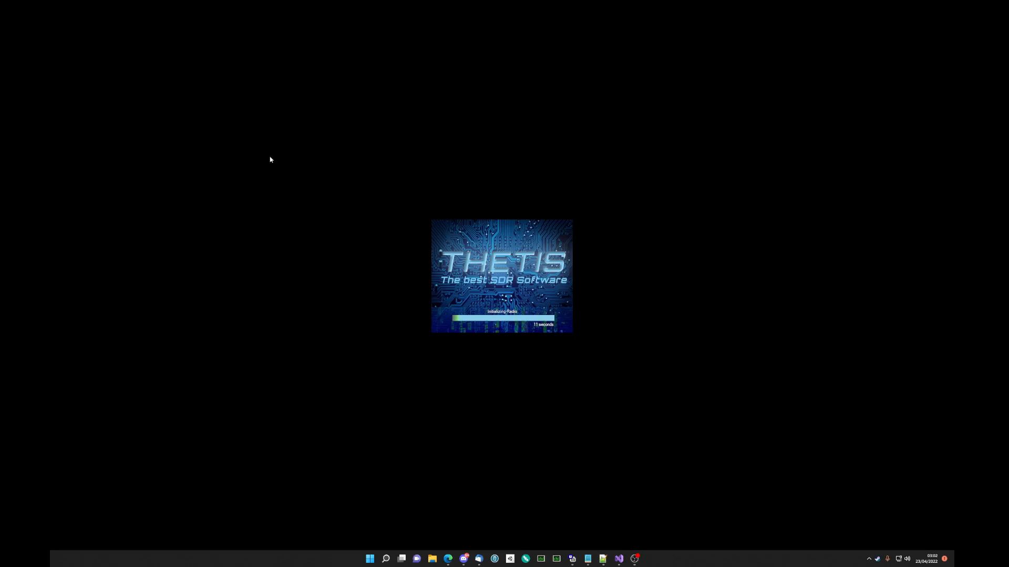
mouse_move(50, 15)
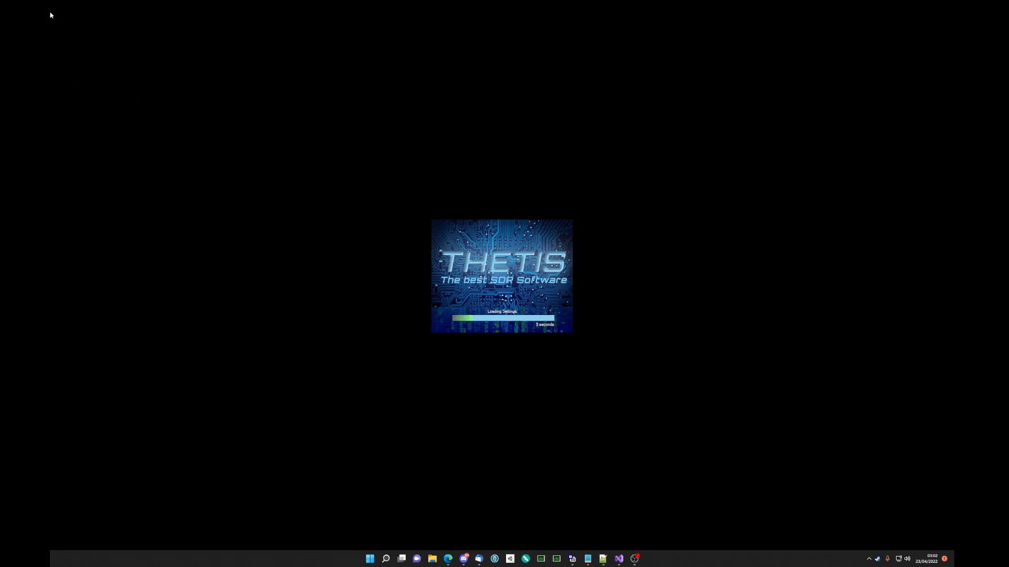
mouse_move(445, 431)
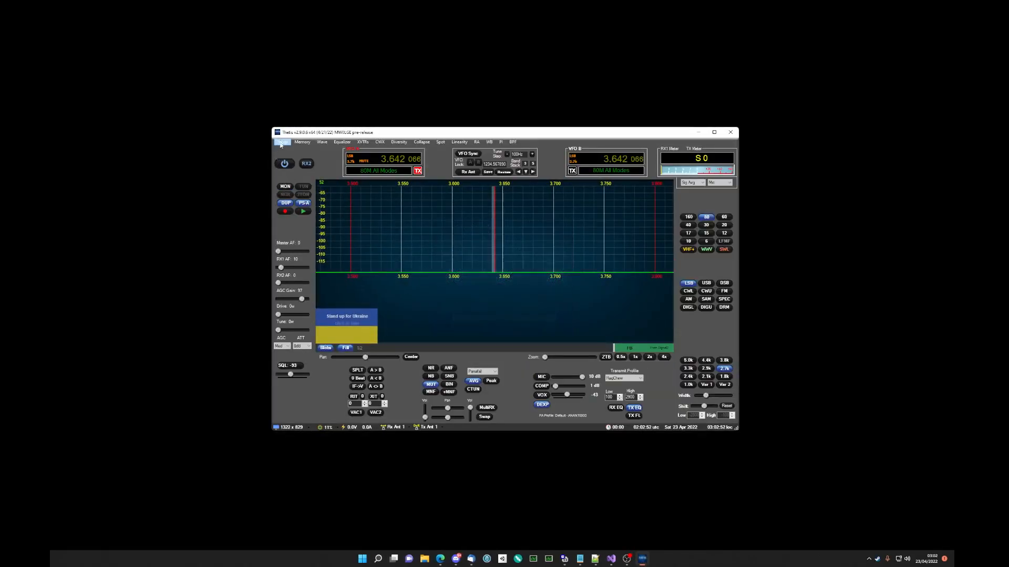
left_click(283, 142)
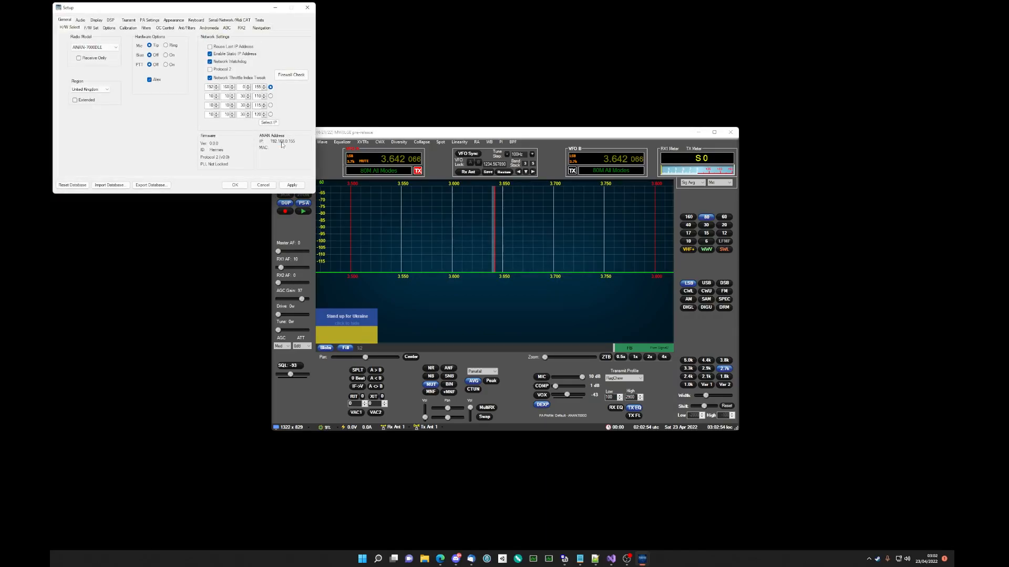